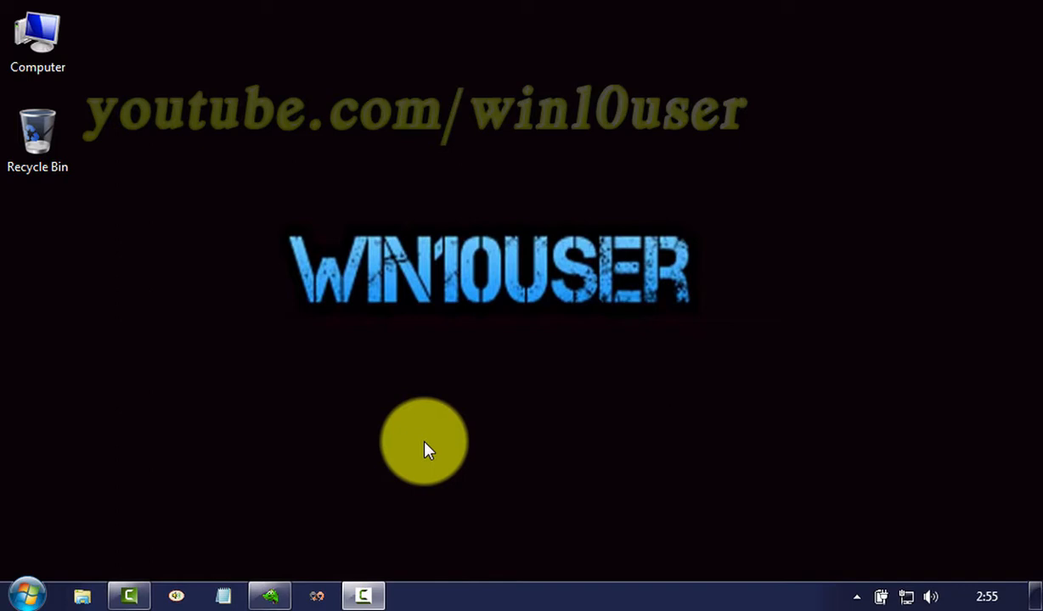
pyautogui.moveTo(81, 595)
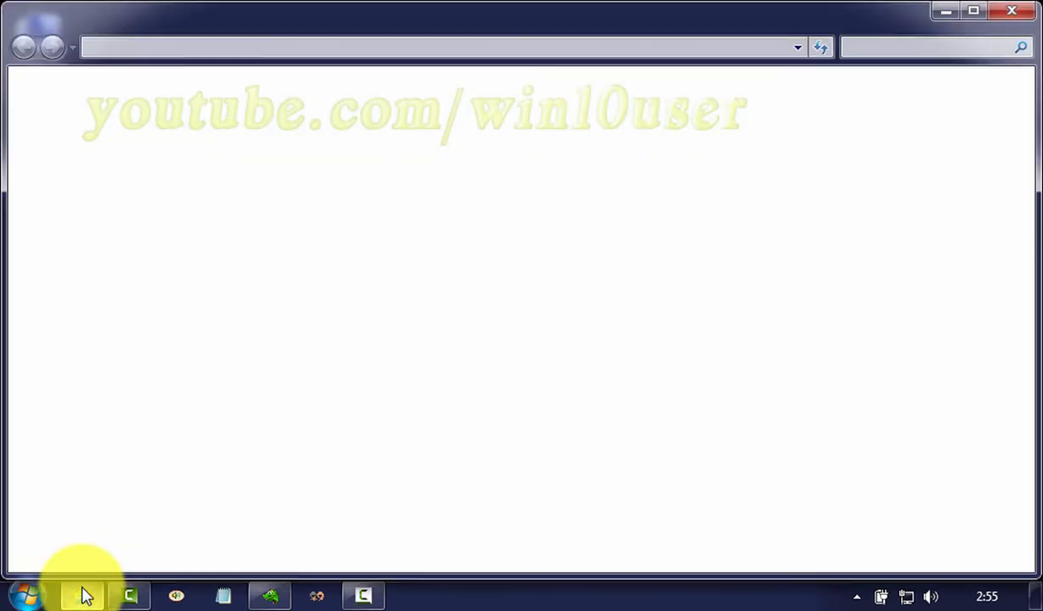
# Step: Open Windows Explorer from the taskbar and select Computer in the navigation pane
pyautogui.click(129, 595)
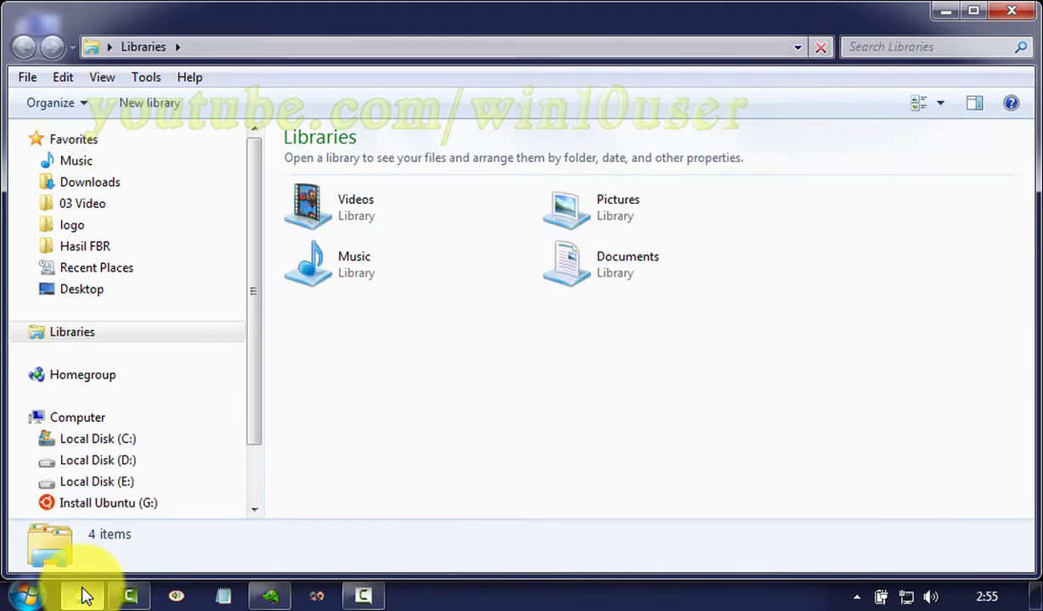
pyautogui.click(76, 417)
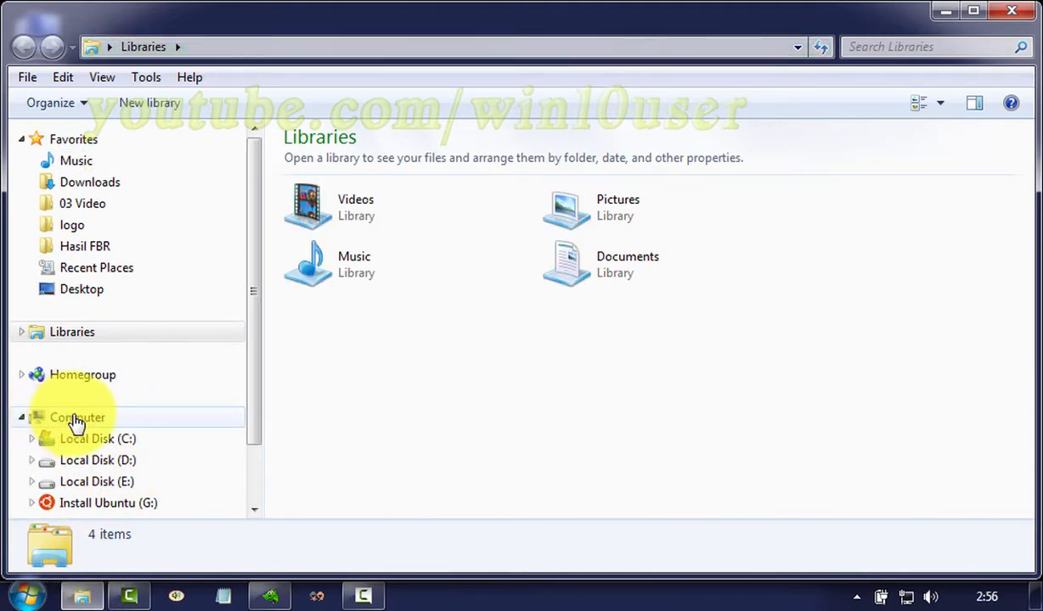
pyautogui.moveTo(97, 418)
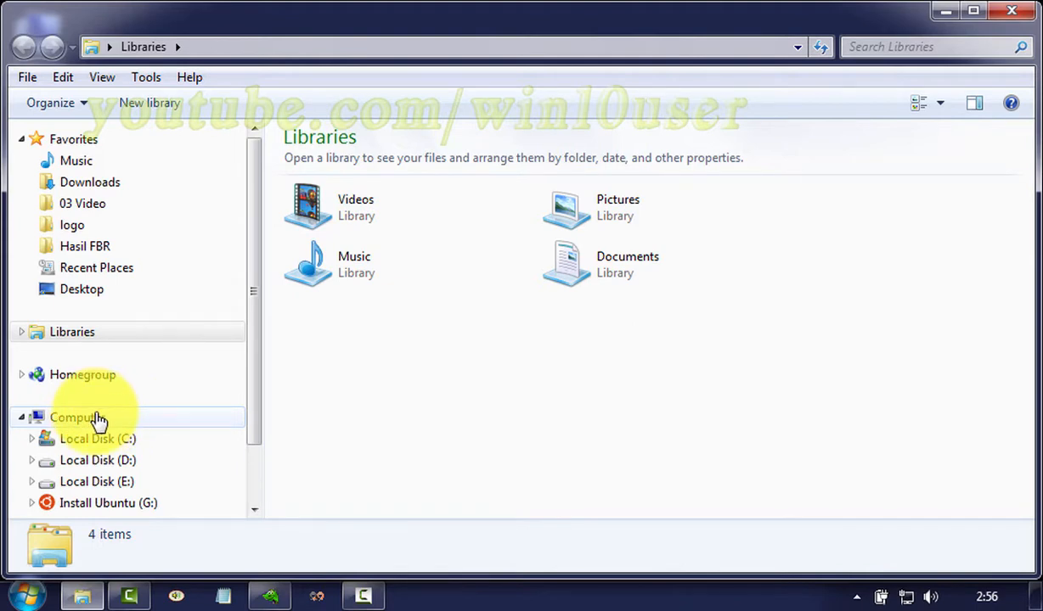
# Step: Bring up the context menu for Computer in the navigation pane
pyautogui.rightClick(76, 417)
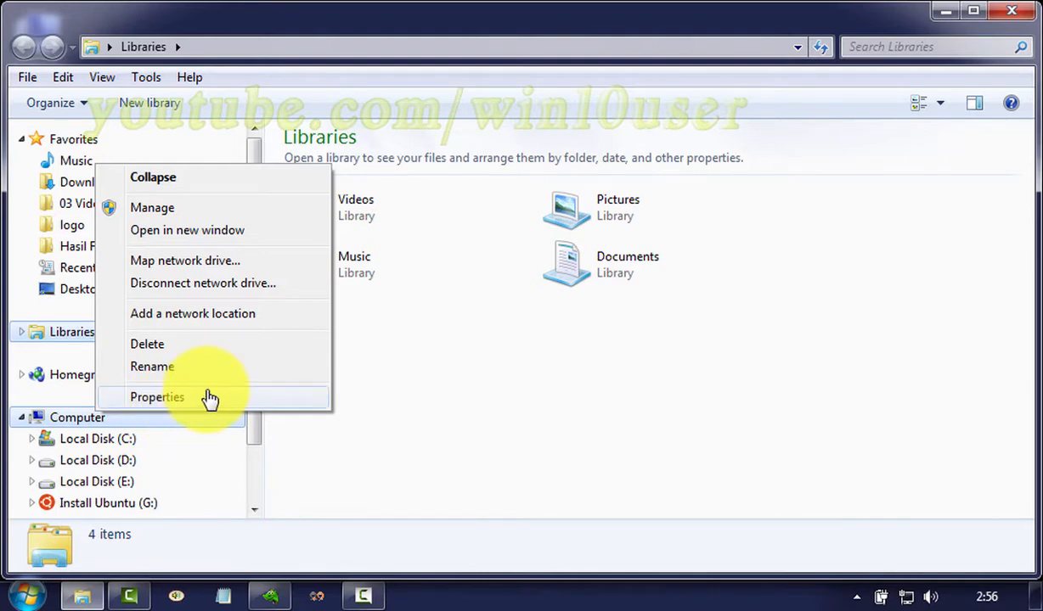
pyautogui.moveTo(204, 405)
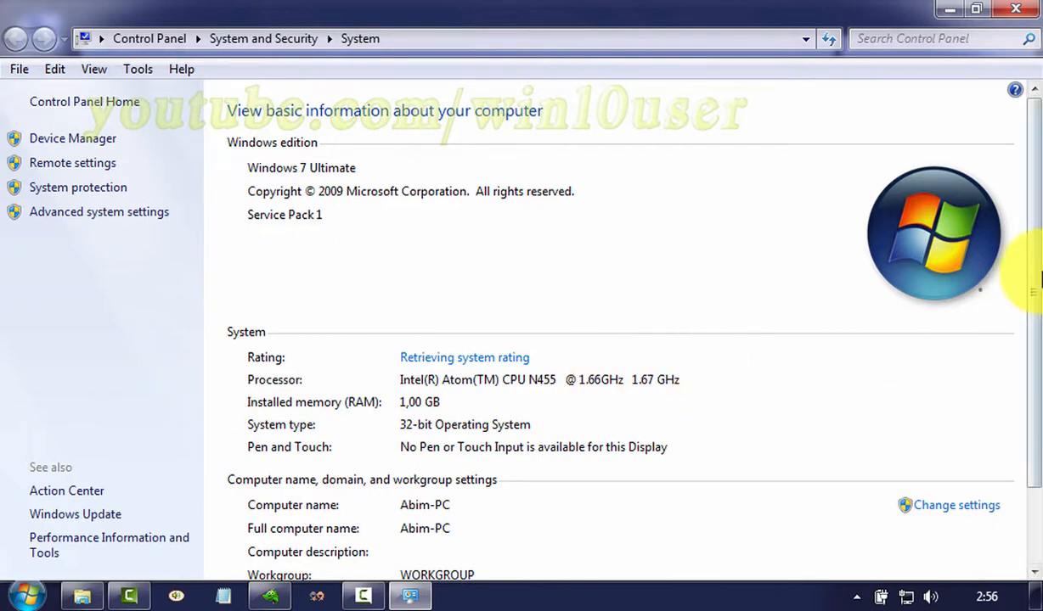
# Step: Open Change settings under the computer name section of the System page
pyautogui.scroll(-3)
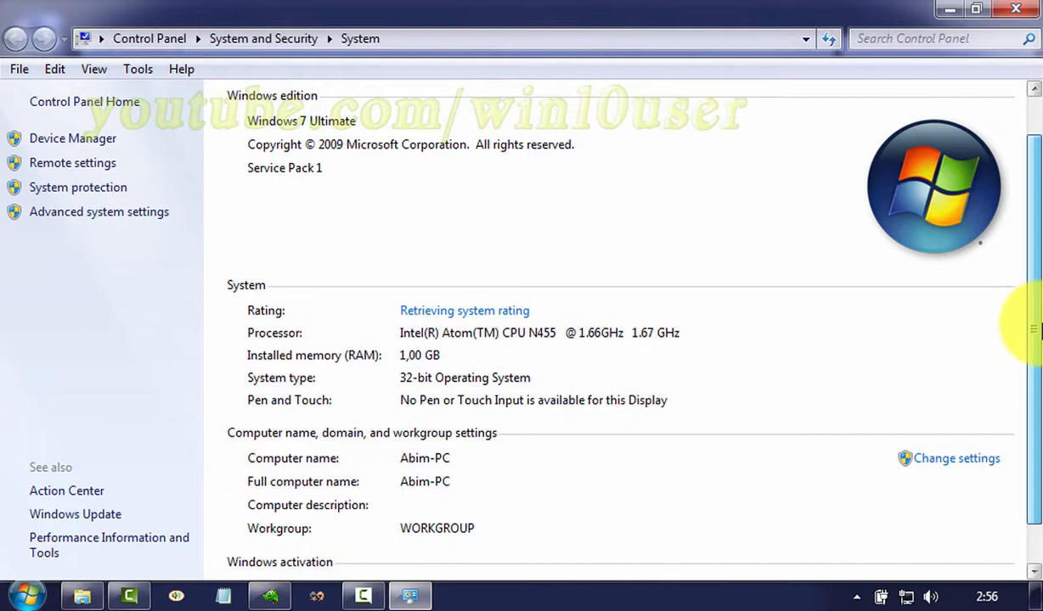
pyautogui.scroll(-3)
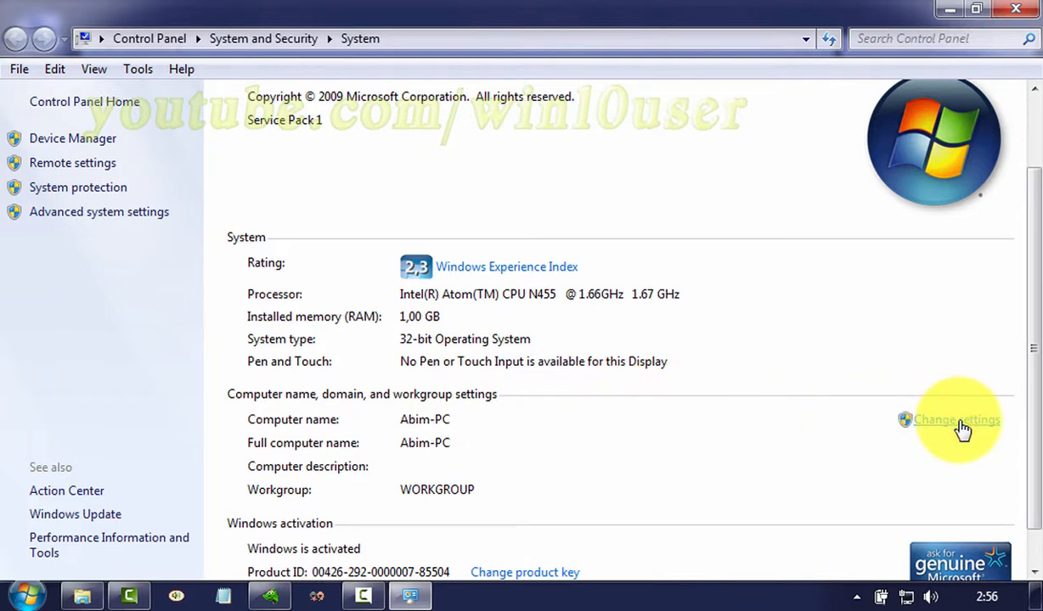
pyautogui.click(956, 420)
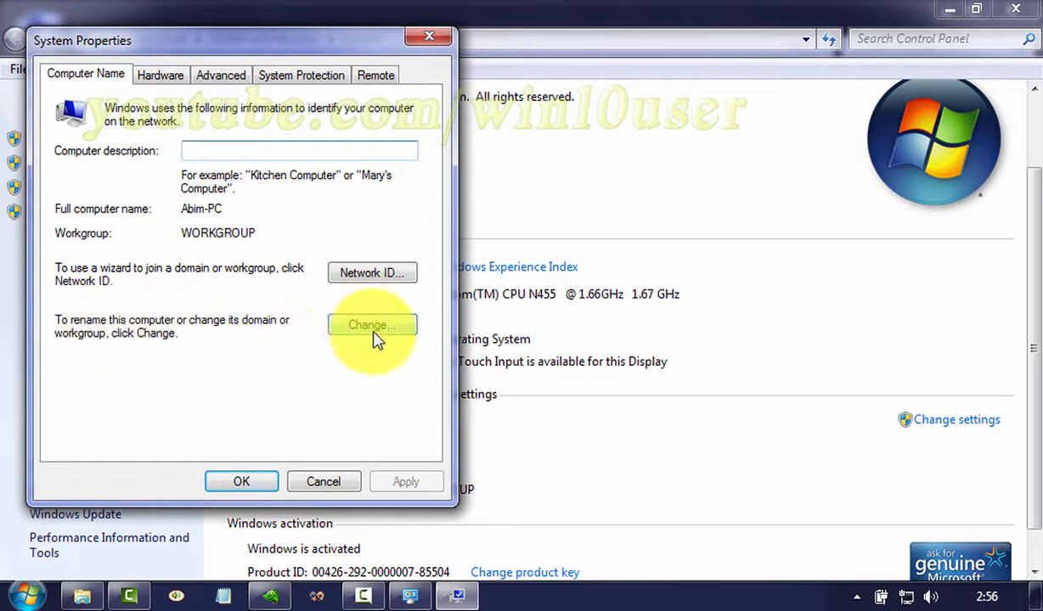
# Step: Open the Computer Name/Domain Changes dialog from the Computer Name tab
pyautogui.click(372, 325)
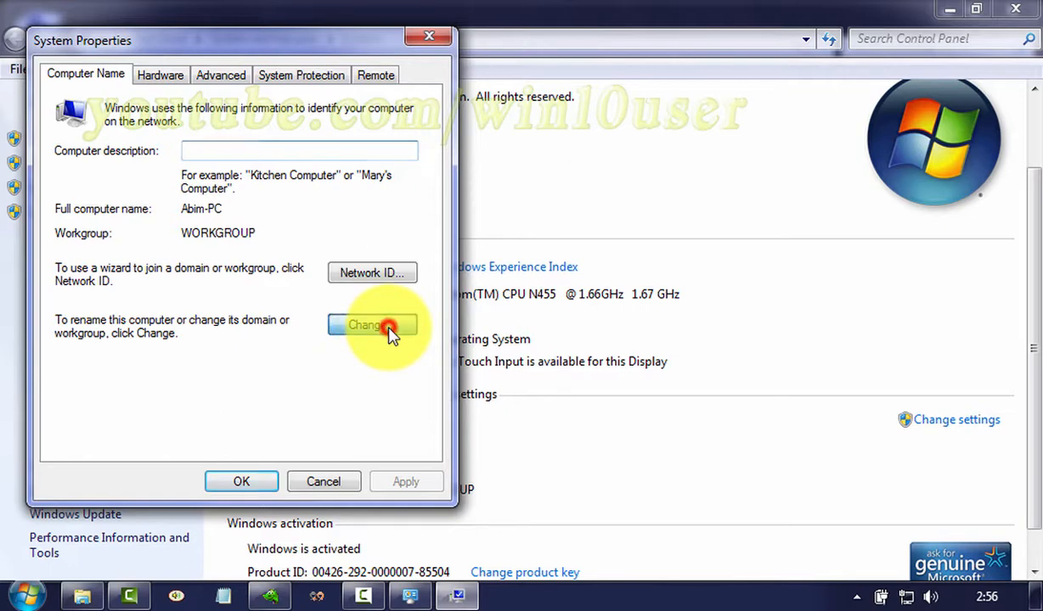
pyautogui.click(371, 326)
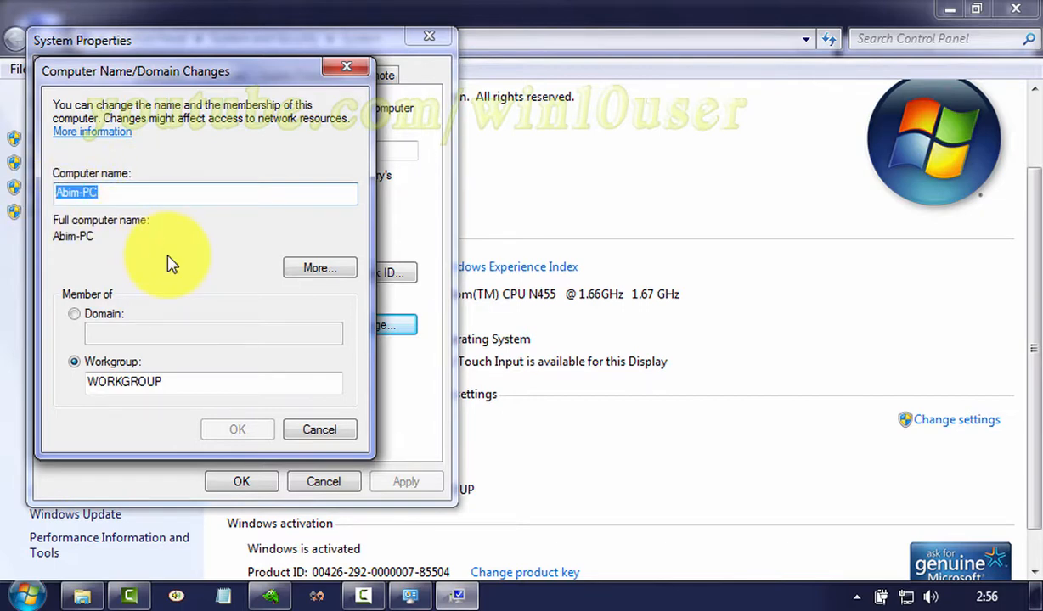
# Step: Enter Win10User as the computer name and confirm with OK
pyautogui.write('Win10user')
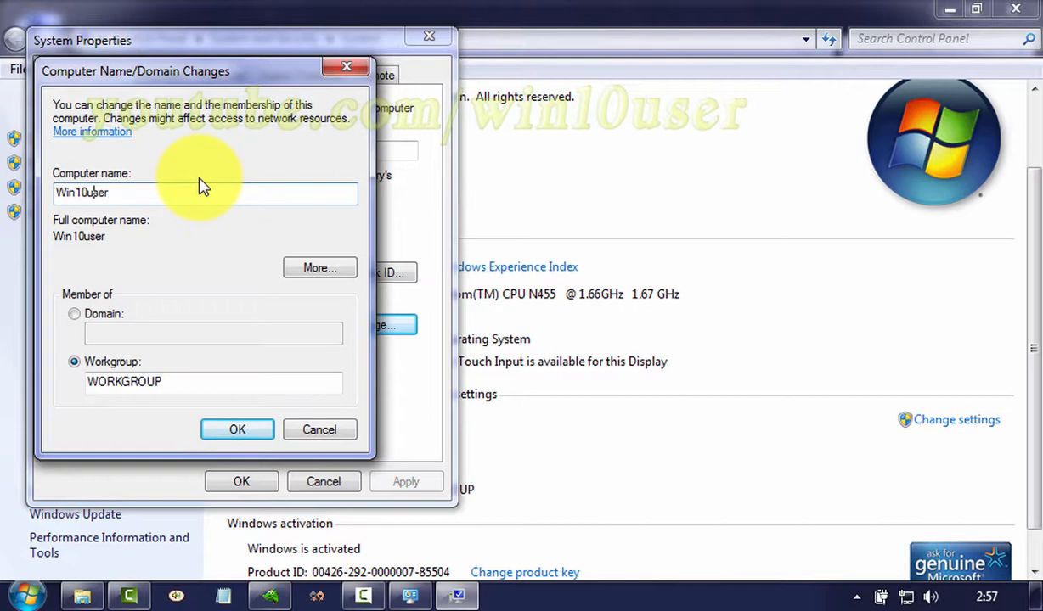
pyautogui.write('Win1ser')
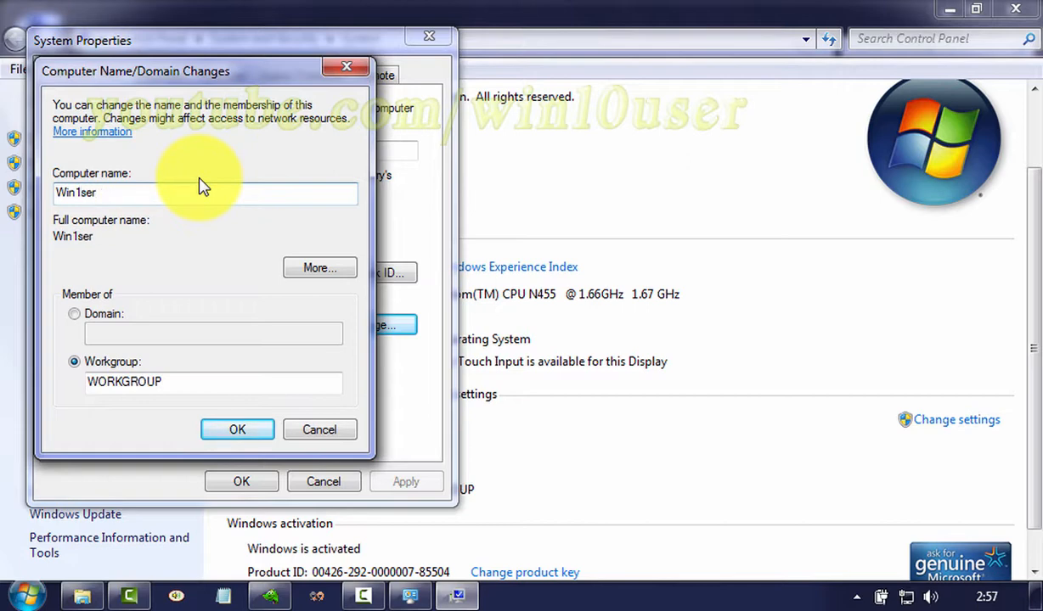
pyautogui.write('Win10User')
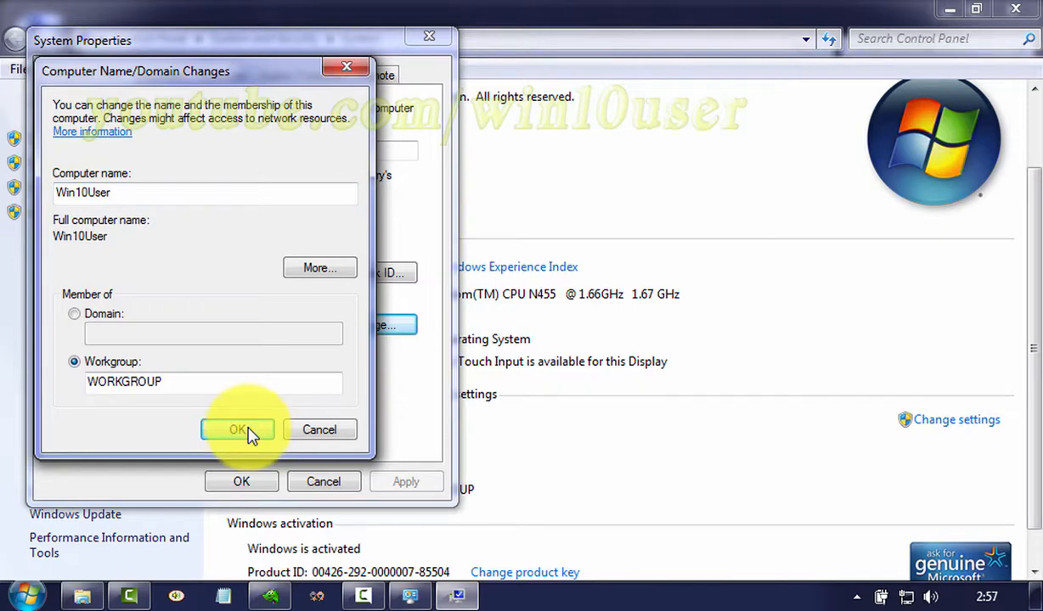
pyautogui.click(237, 429)
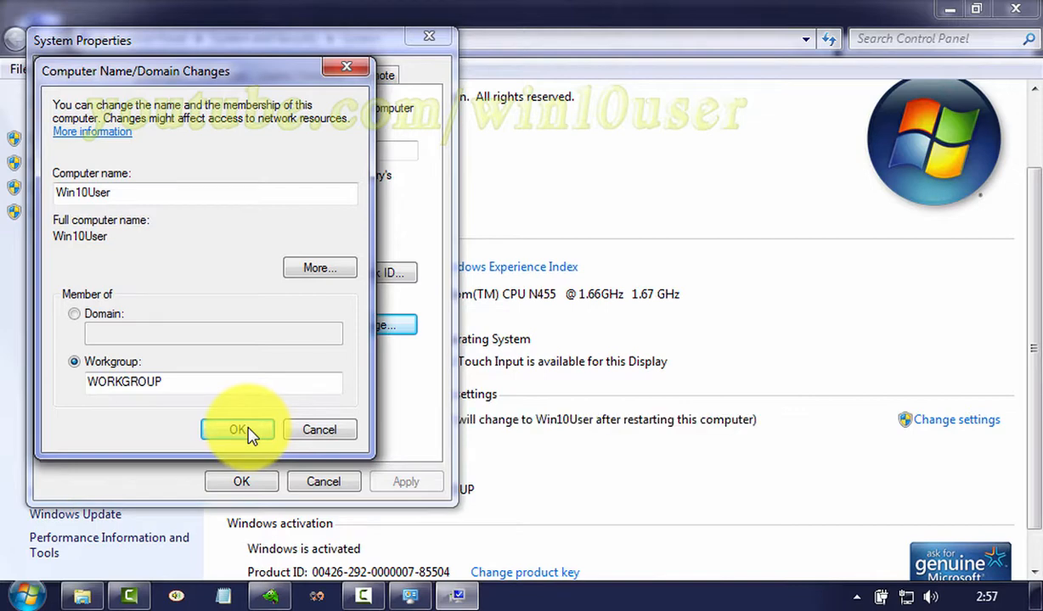
# Step: Confirm the new name and dismiss the 'You must restart your computer' notice
pyautogui.click(237, 430)
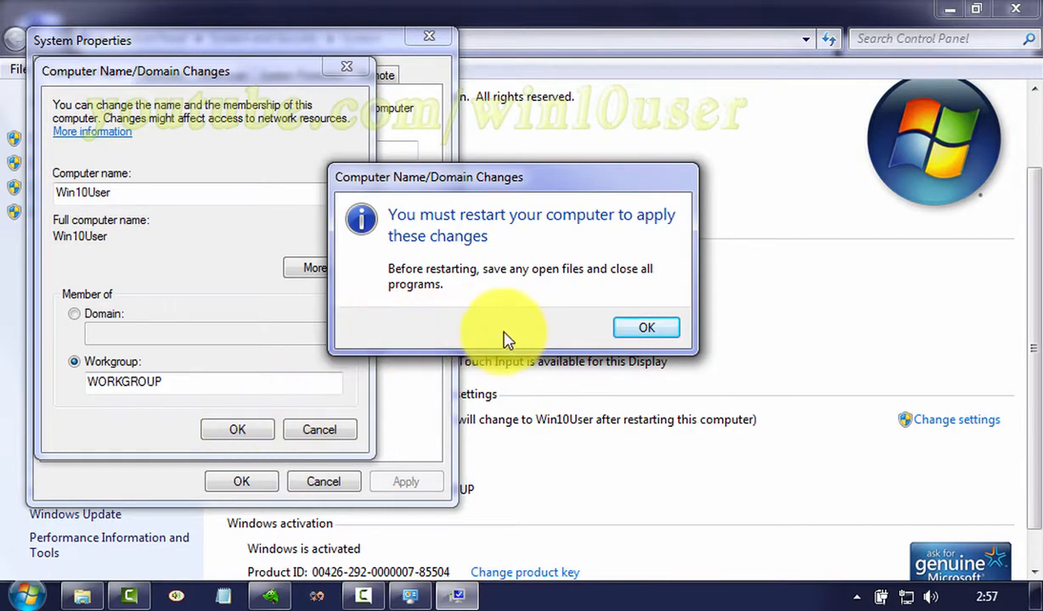
pyautogui.moveTo(533, 278)
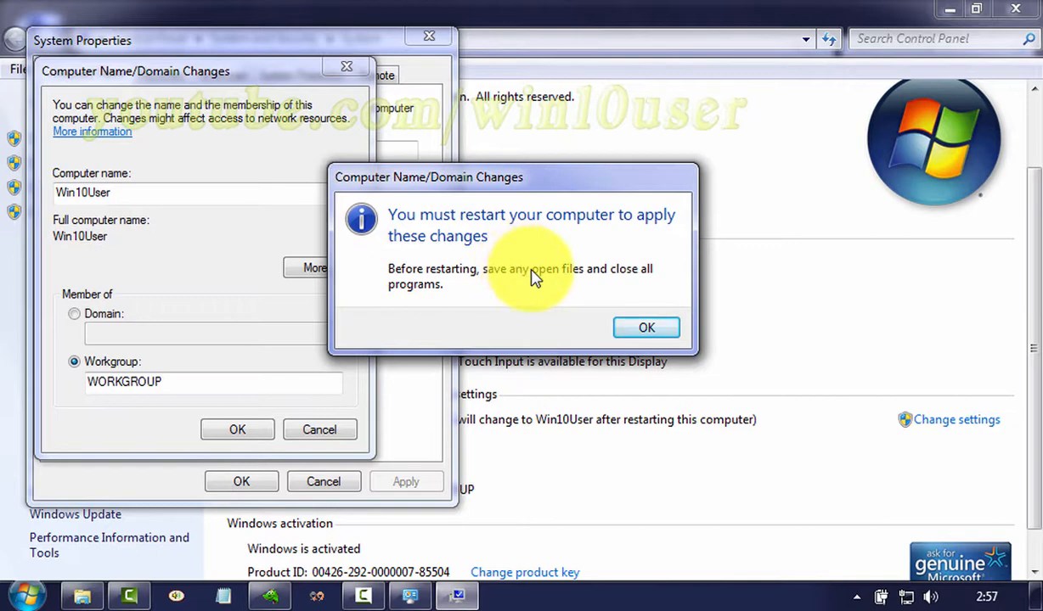
pyautogui.moveTo(544, 255)
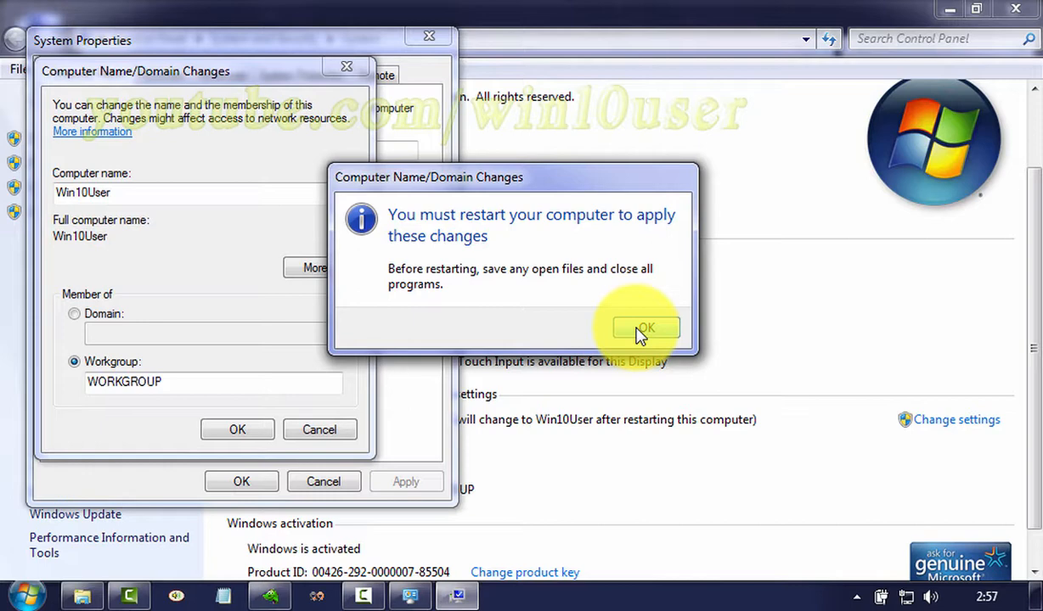
pyautogui.click(645, 329)
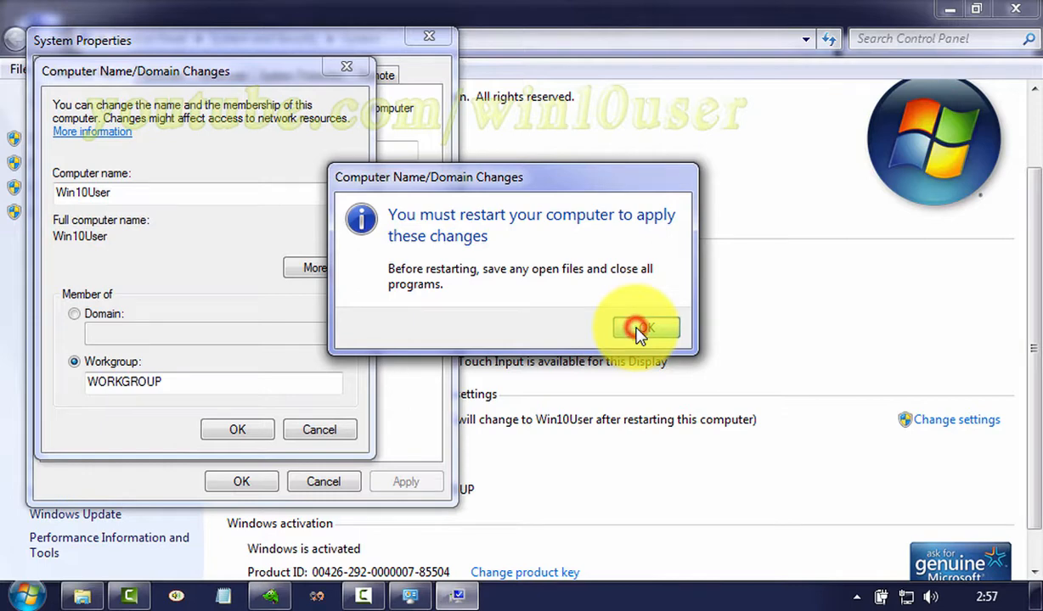
pyautogui.click(645, 327)
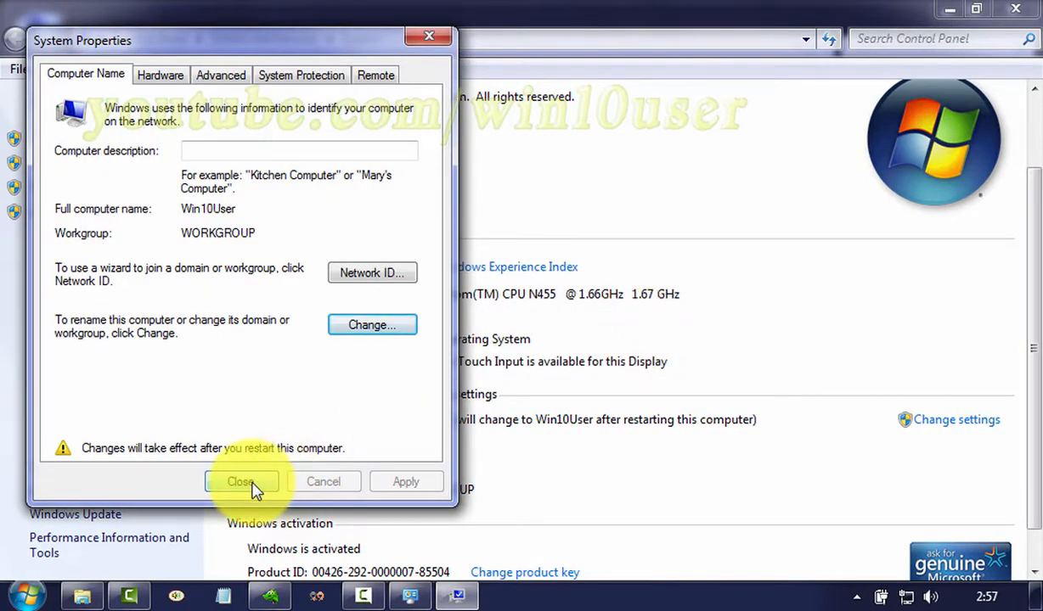
# Step: Close System Properties, choose Restart Later, and close the Explorer window
pyautogui.click(241, 481)
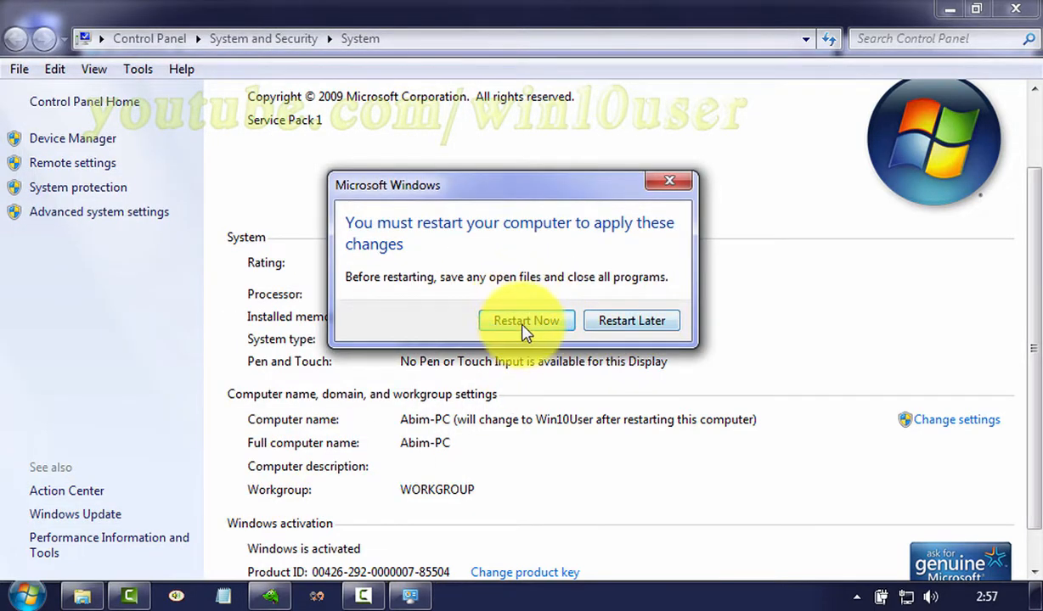
pyautogui.moveTo(631, 320)
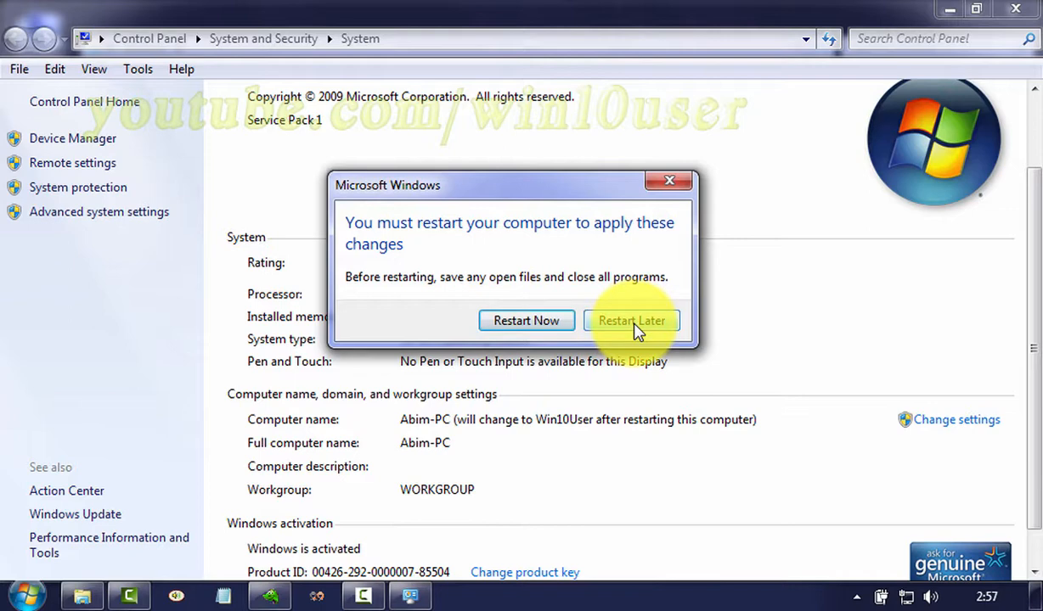
pyautogui.click(631, 320)
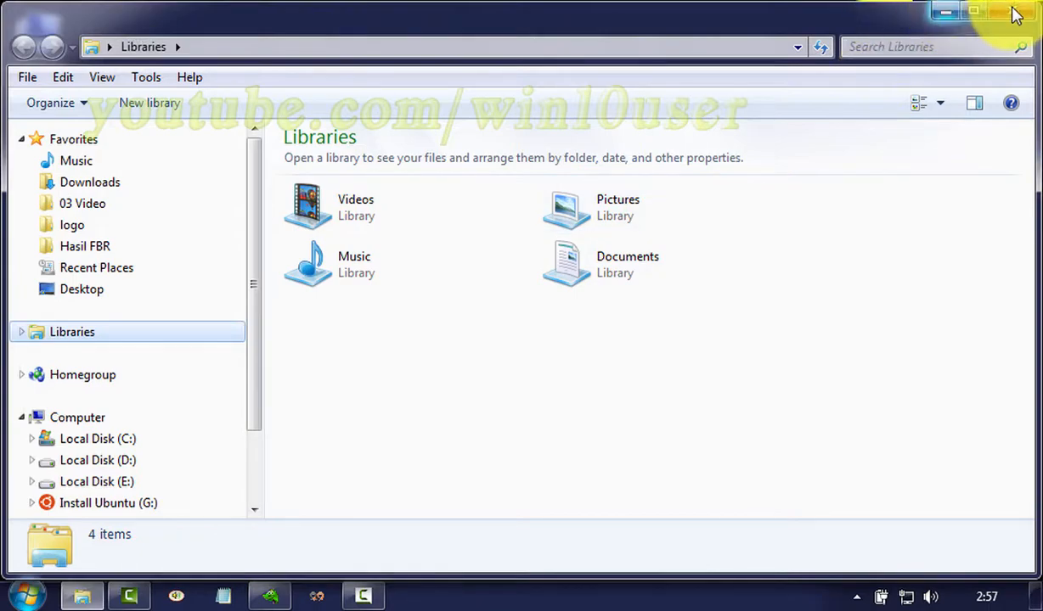
pyautogui.click(945, 11)
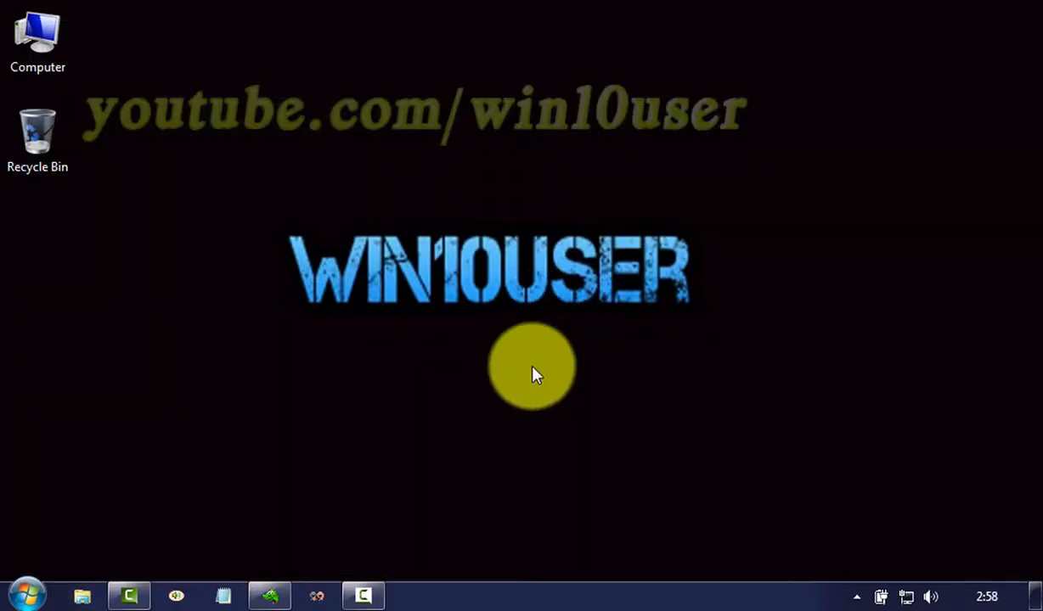